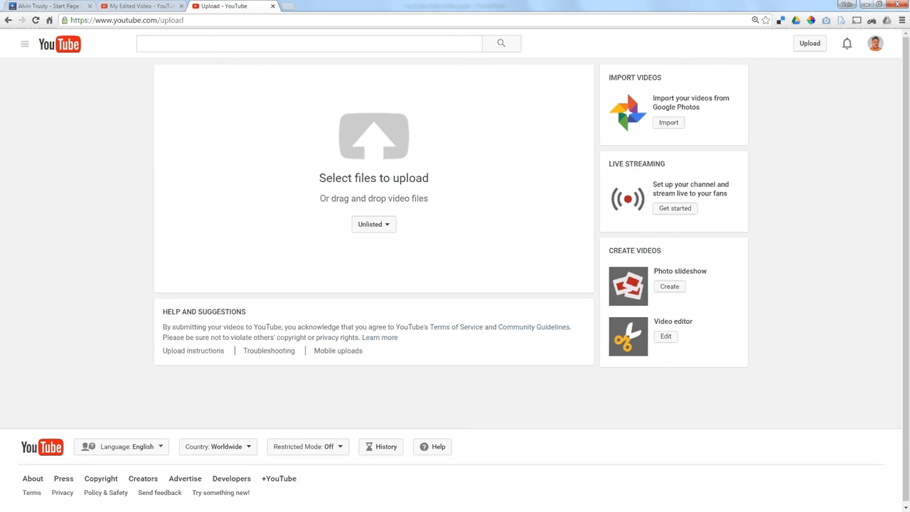
{"action": "mouse_move", "coordinate": [809, 43]}
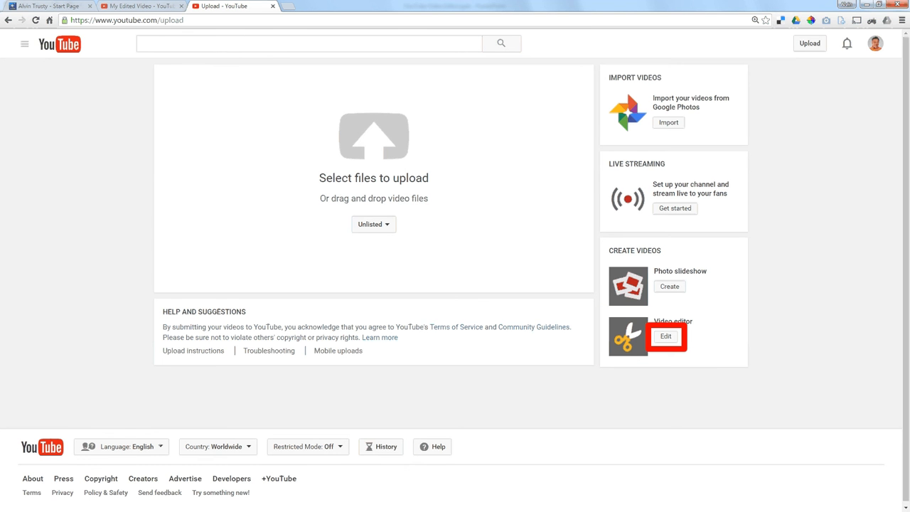
Start editing the Handbrake tech tips clip in the video editor
{"action": "left_click", "coordinate": [666, 335]}
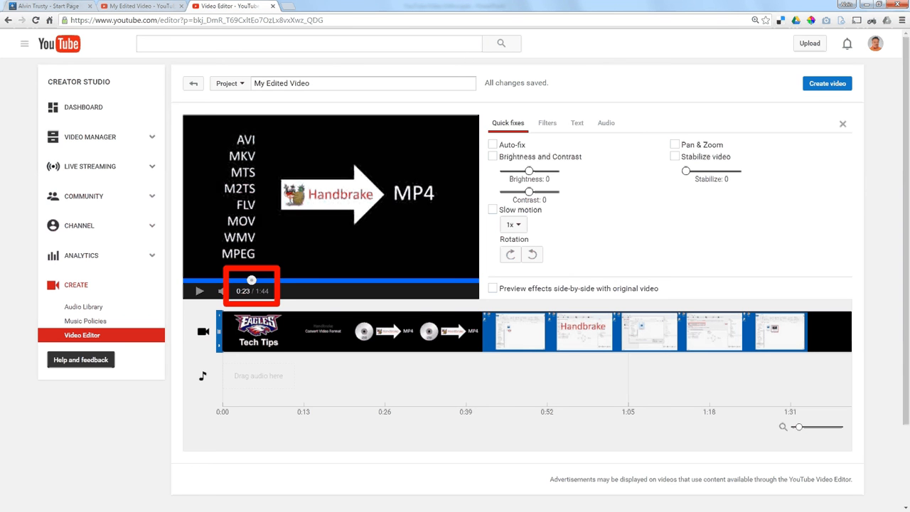
Drag the clip's start edge right so it runs 1:21 instead of 1:44
{"action": "left_click", "coordinate": [219, 332]}
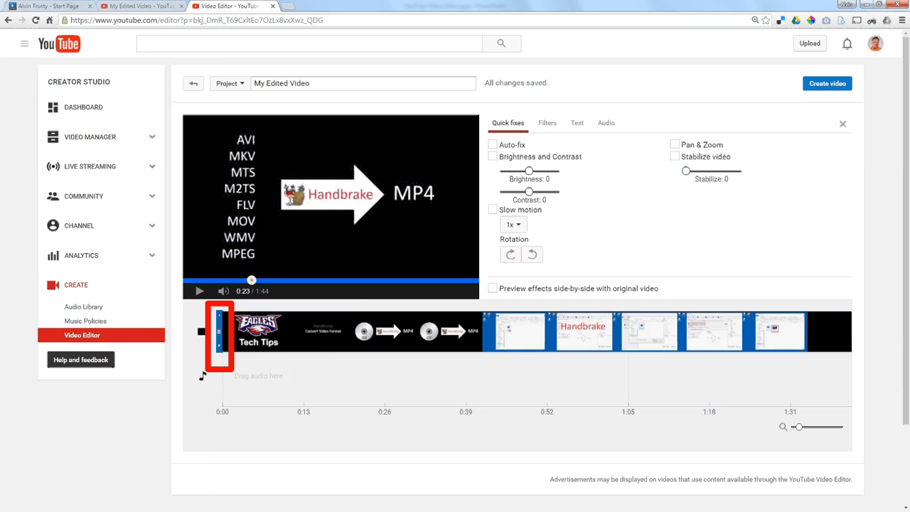
{"action": "left_click_drag", "start_coordinate": [219, 335], "coordinate": [369, 334]}
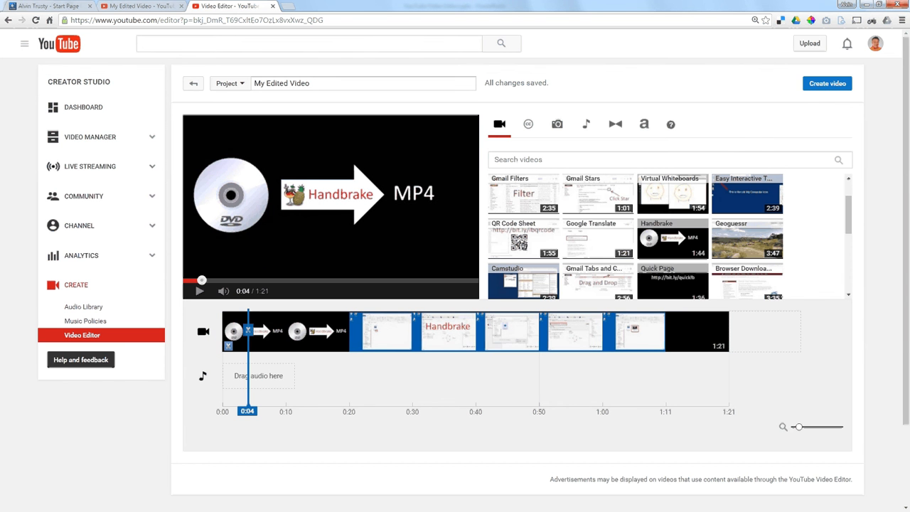
Browse My videos, then the Creative Commons video library
{"action": "left_click", "coordinate": [499, 124]}
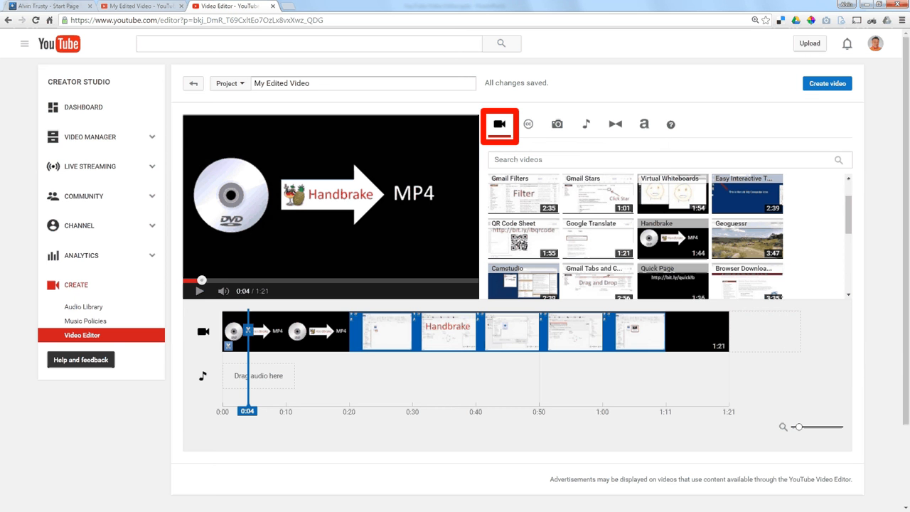
{"action": "left_click", "coordinate": [529, 124]}
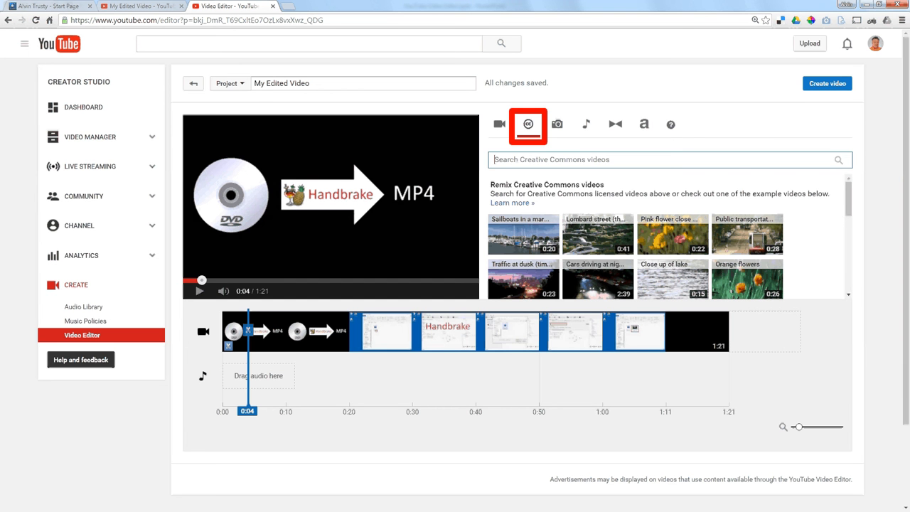
Search Creative Commons videos for 'phonics', then move on to the Photos options
{"action": "type", "text": "phonics"}
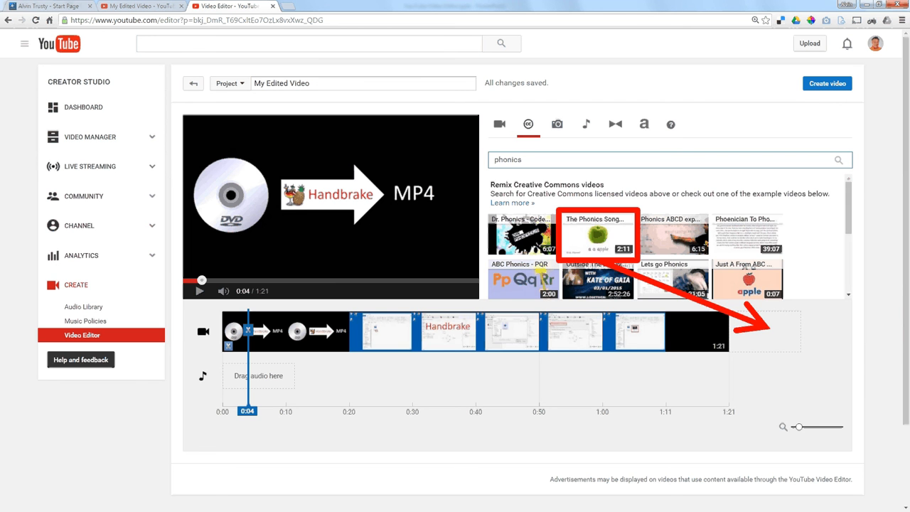
{"action": "left_click", "coordinate": [557, 124]}
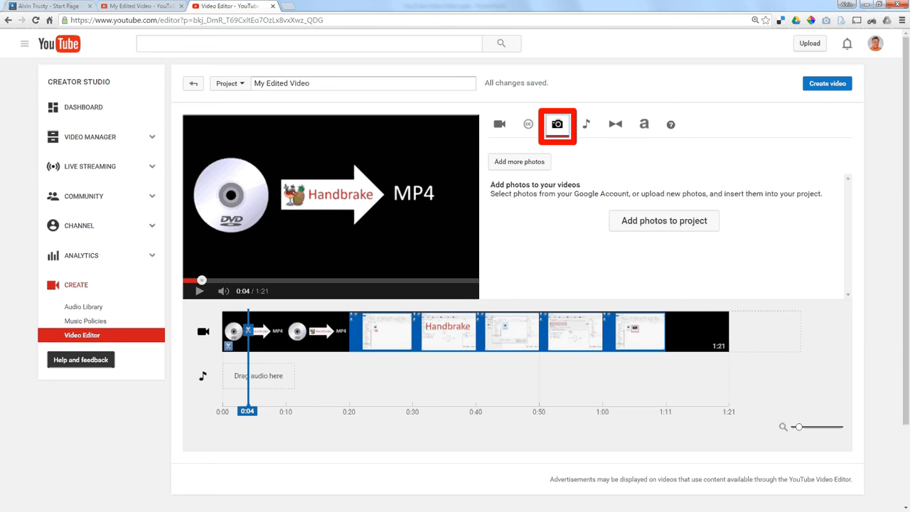
Browse the Audio tracks, Transitions and Titles libraries in turn
{"action": "left_click", "coordinate": [586, 125]}
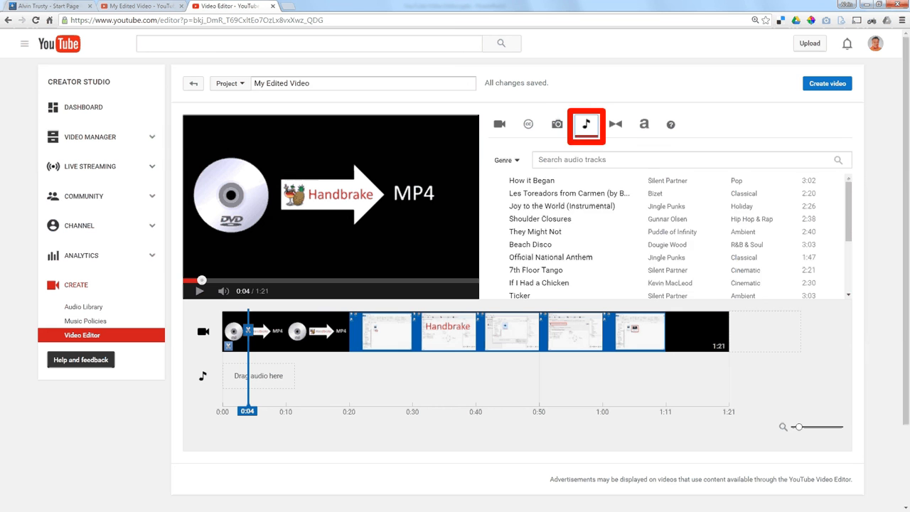
{"action": "left_click", "coordinate": [614, 124]}
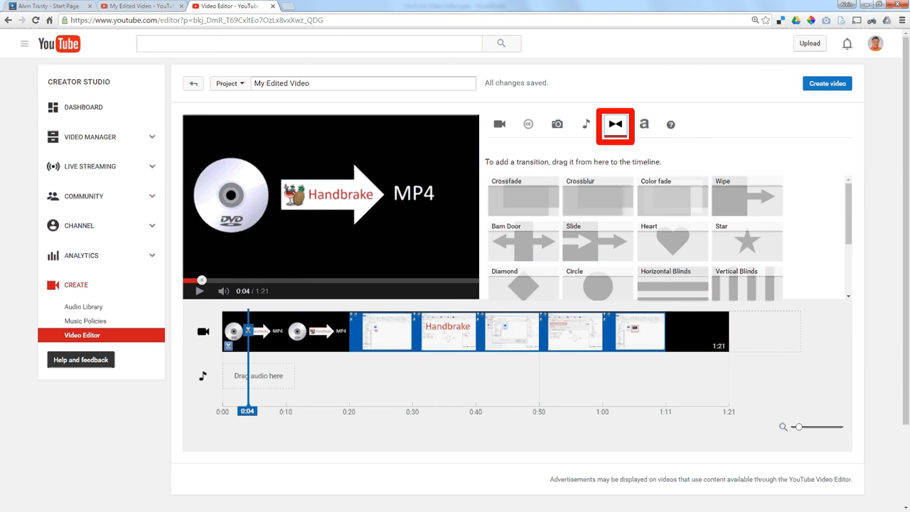
{"action": "left_click", "coordinate": [643, 124]}
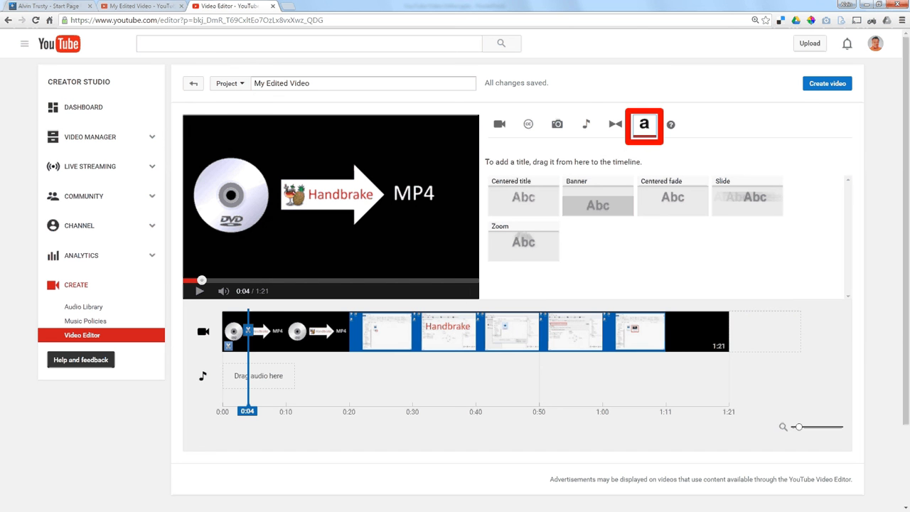